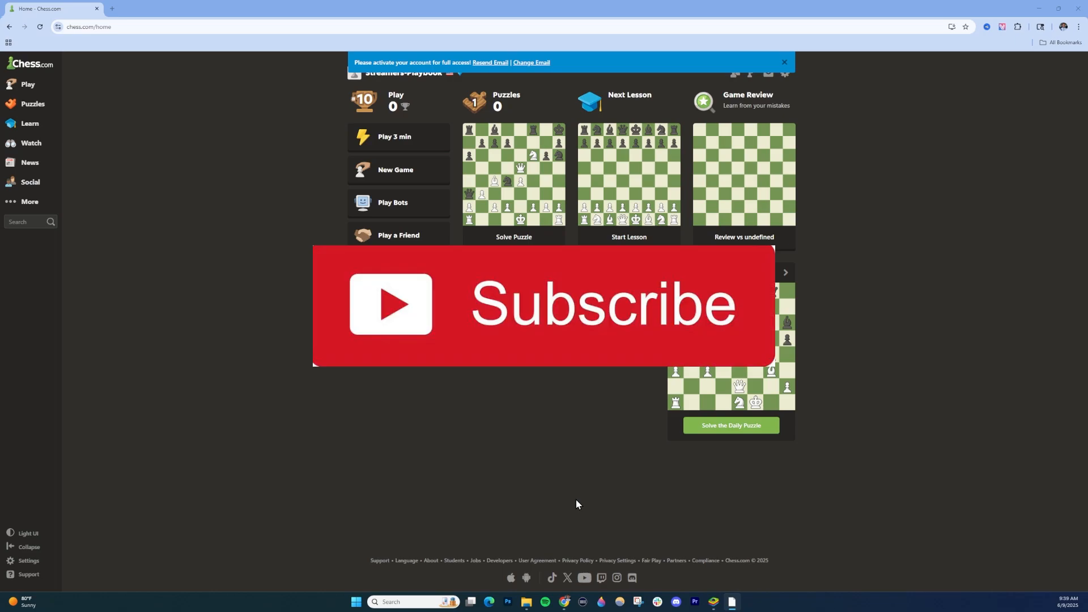
mouse_move(349, 457)
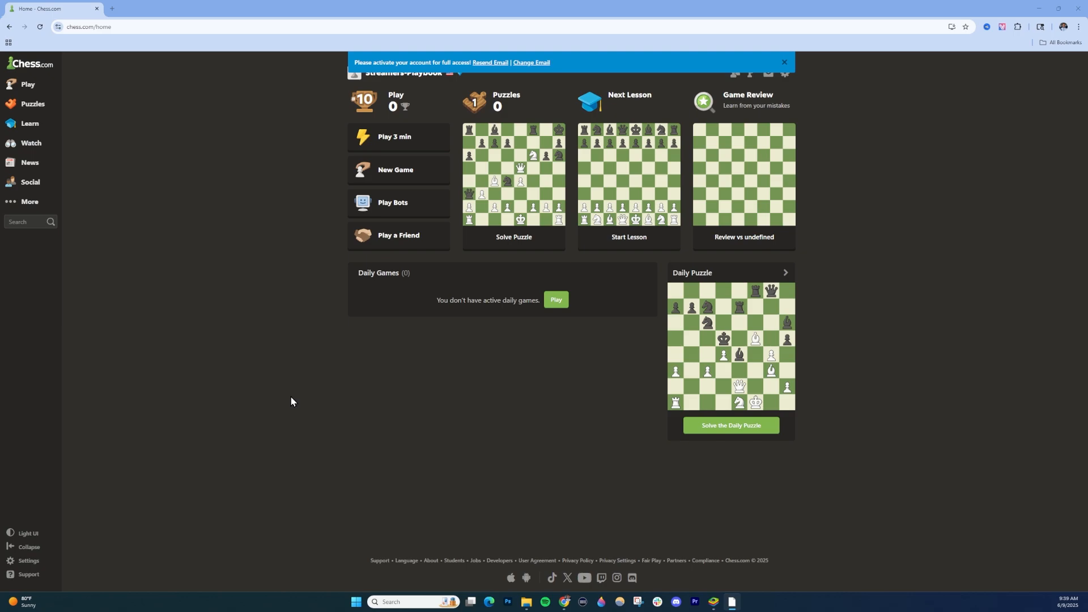
mouse_move(188, 222)
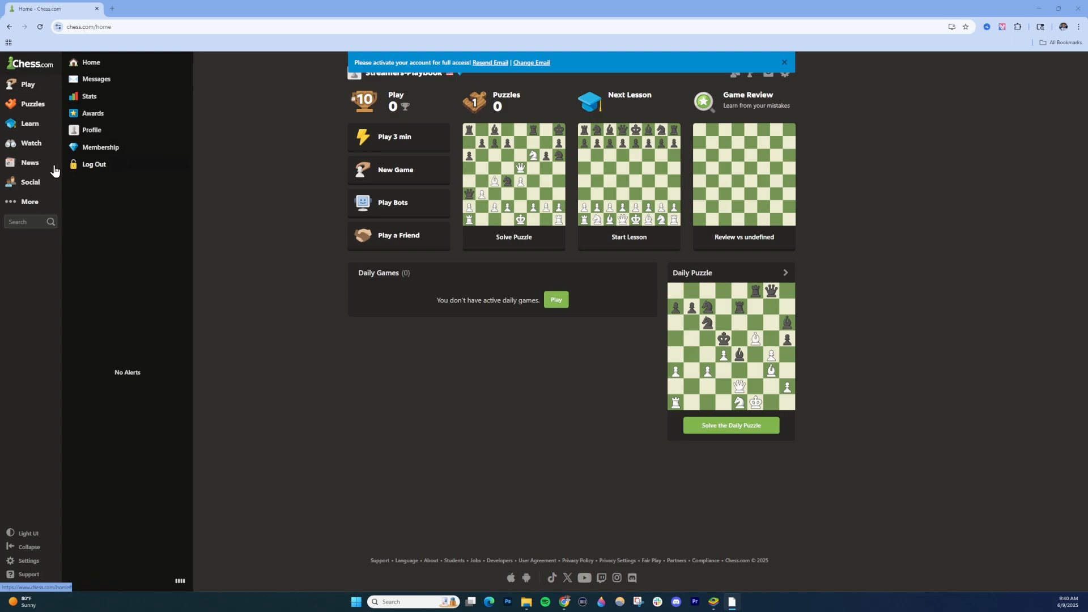
Open Classroom from the Learn flyout in the left sidebar
click(30, 123)
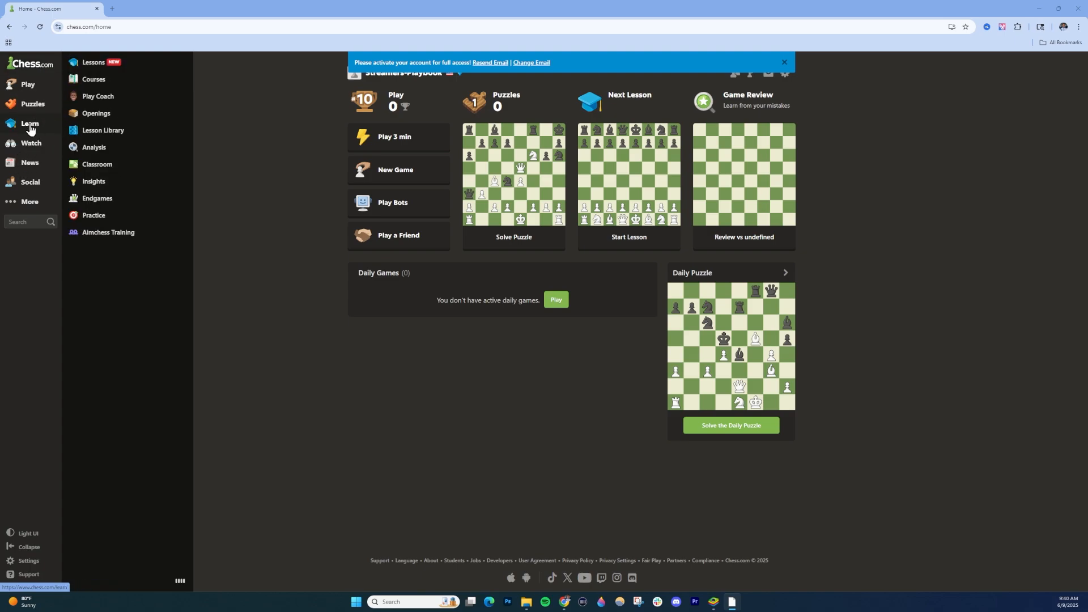
mouse_move(93, 170)
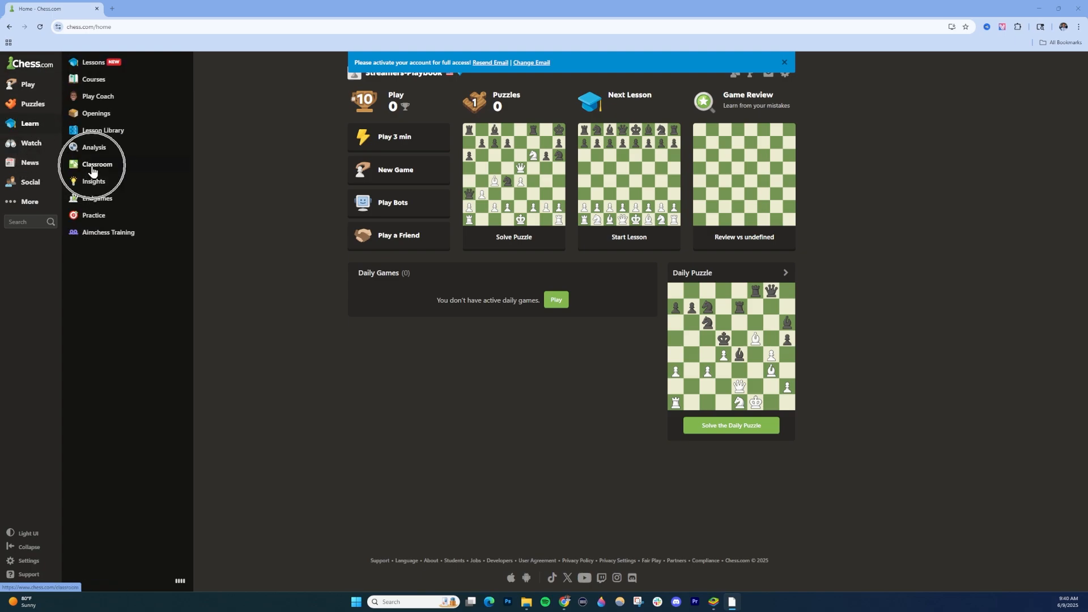
click(96, 164)
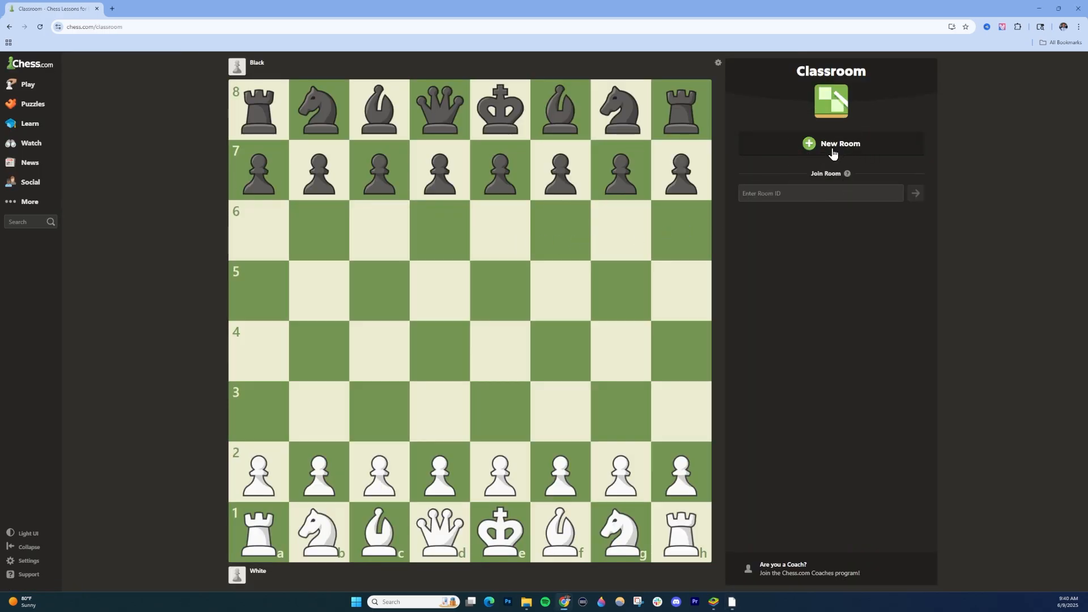
Start a new classroom room and push White's f-pawn to f4
click(839, 143)
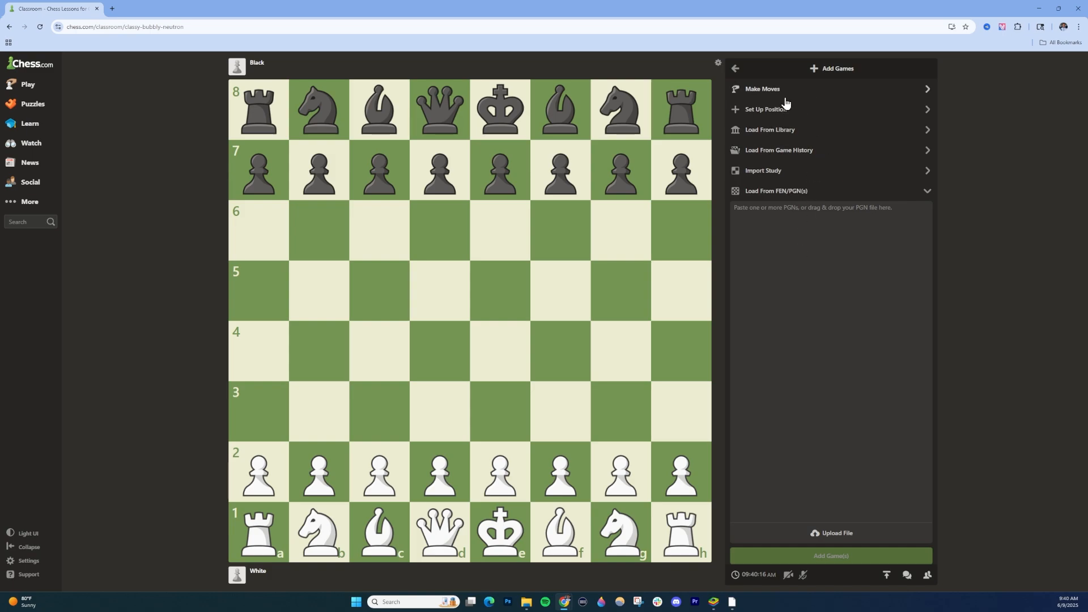
mouse_move(744, 176)
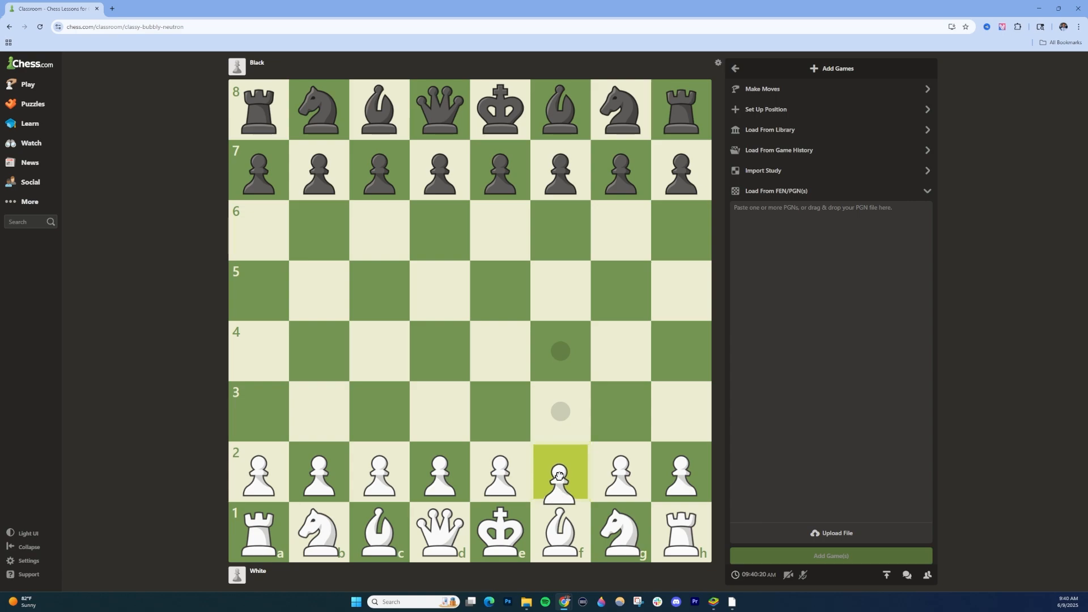
click(559, 473)
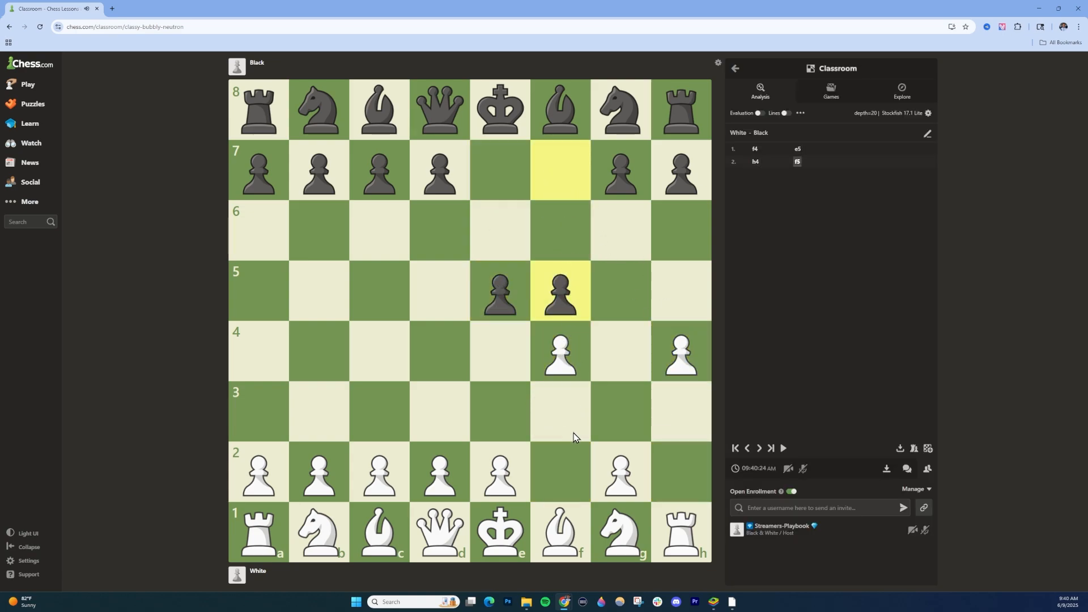
mouse_move(777, 489)
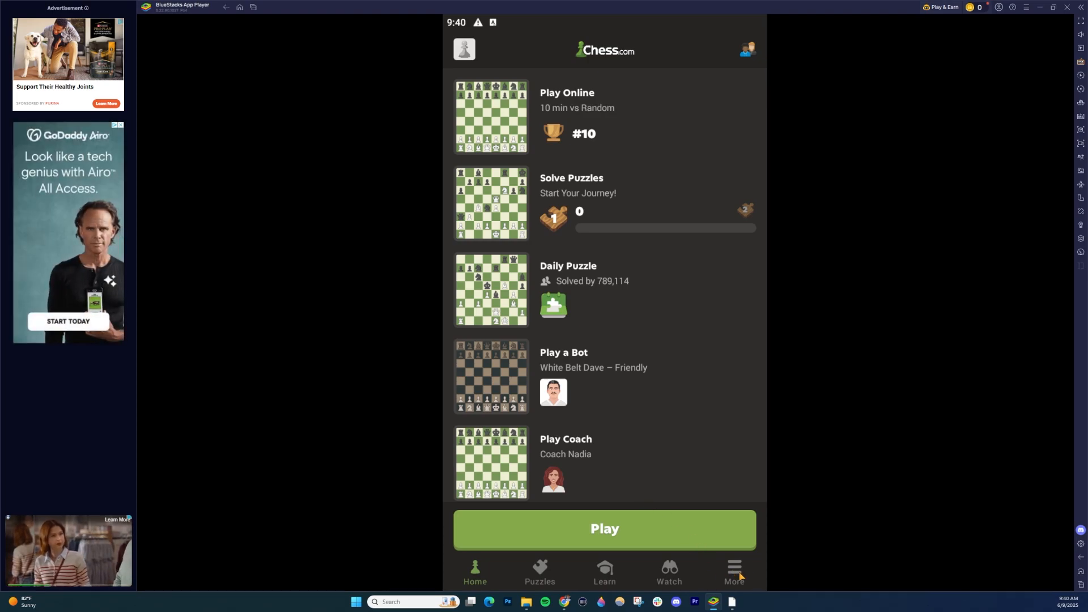
Show the app's More menu, scrolled to the Learn tools list with Explorer
click(732, 571)
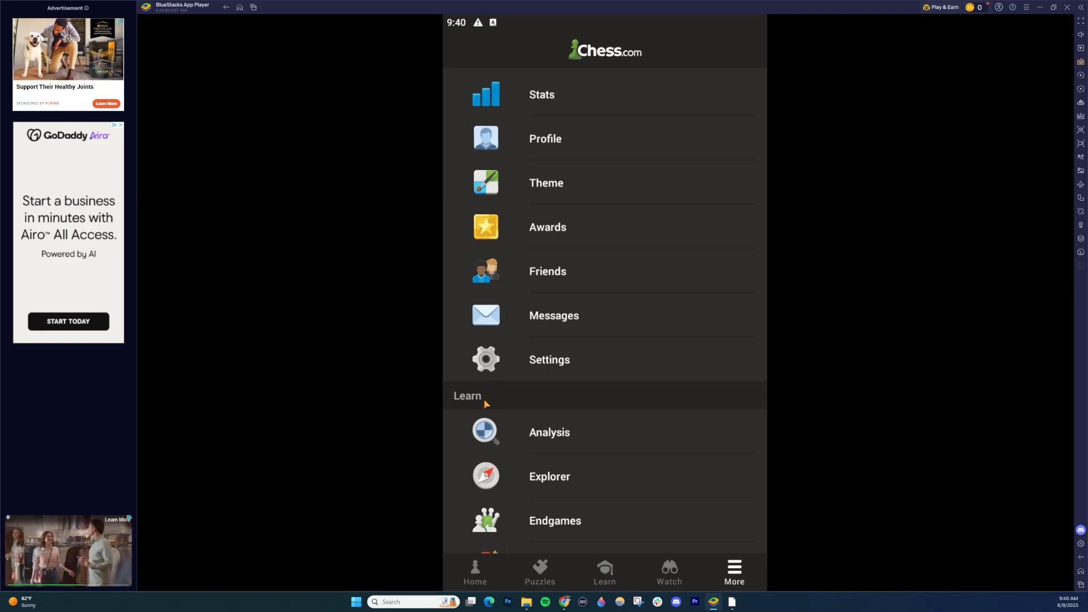
scroll(down, 3)
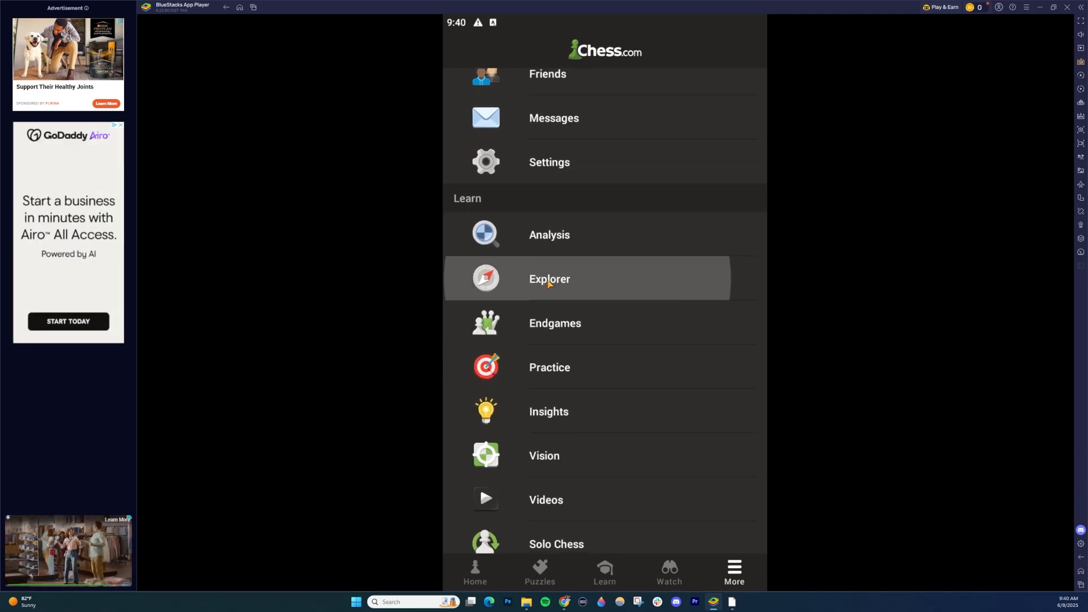
Open Explorer at 1.d3 c5 2.c4 d6, then take back and replay d3
click(549, 278)
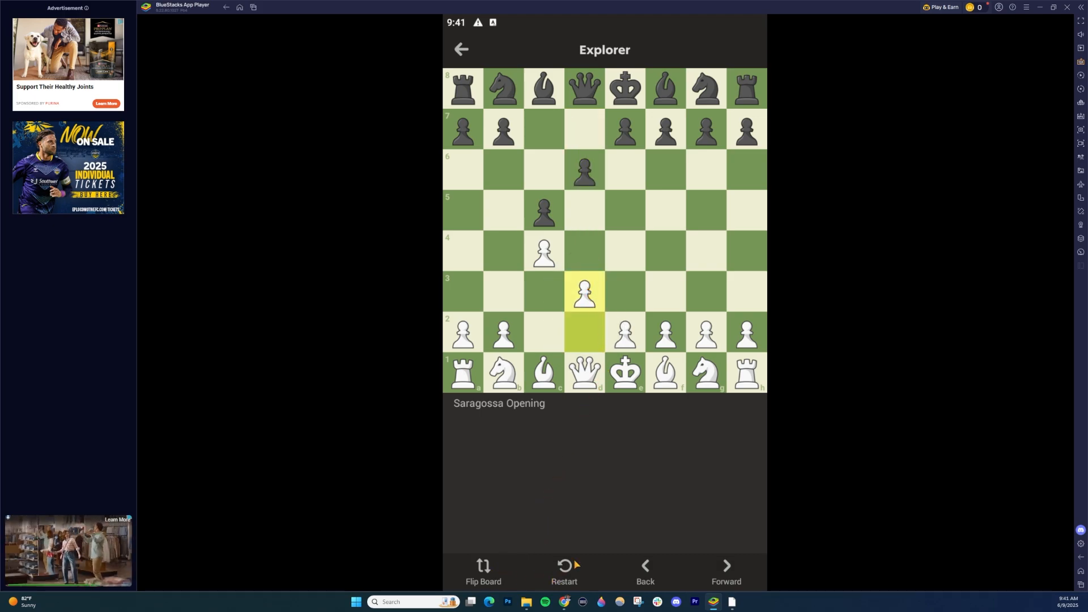
click(726, 569)
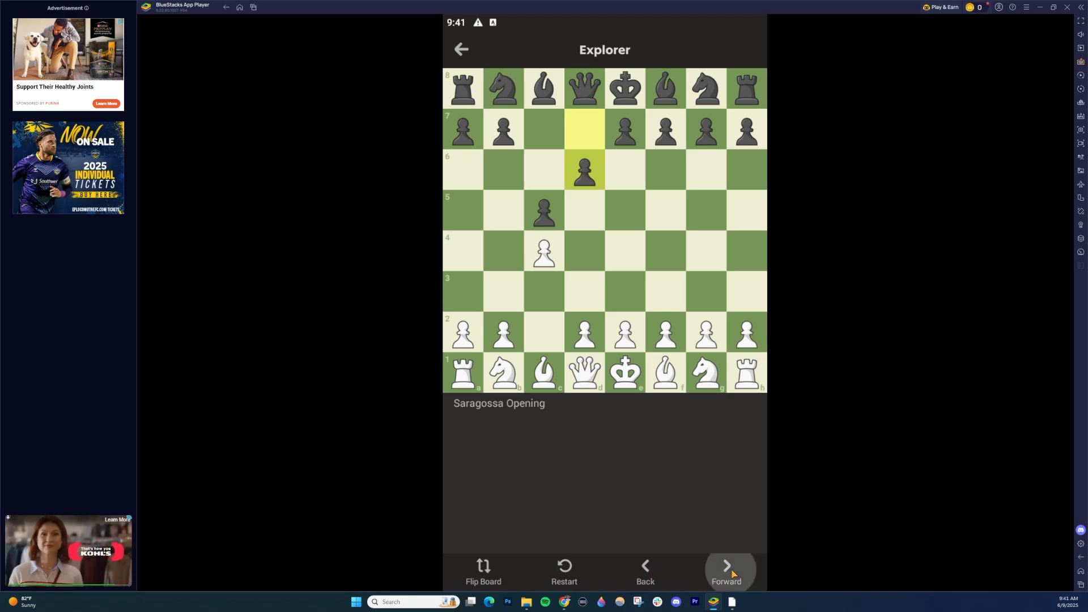
click(725, 569)
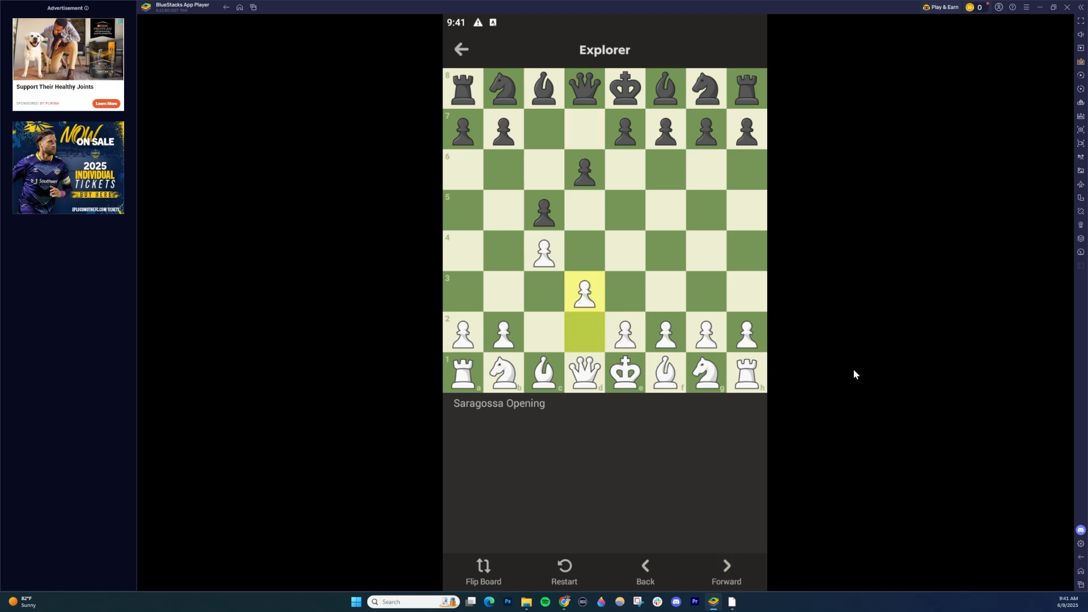